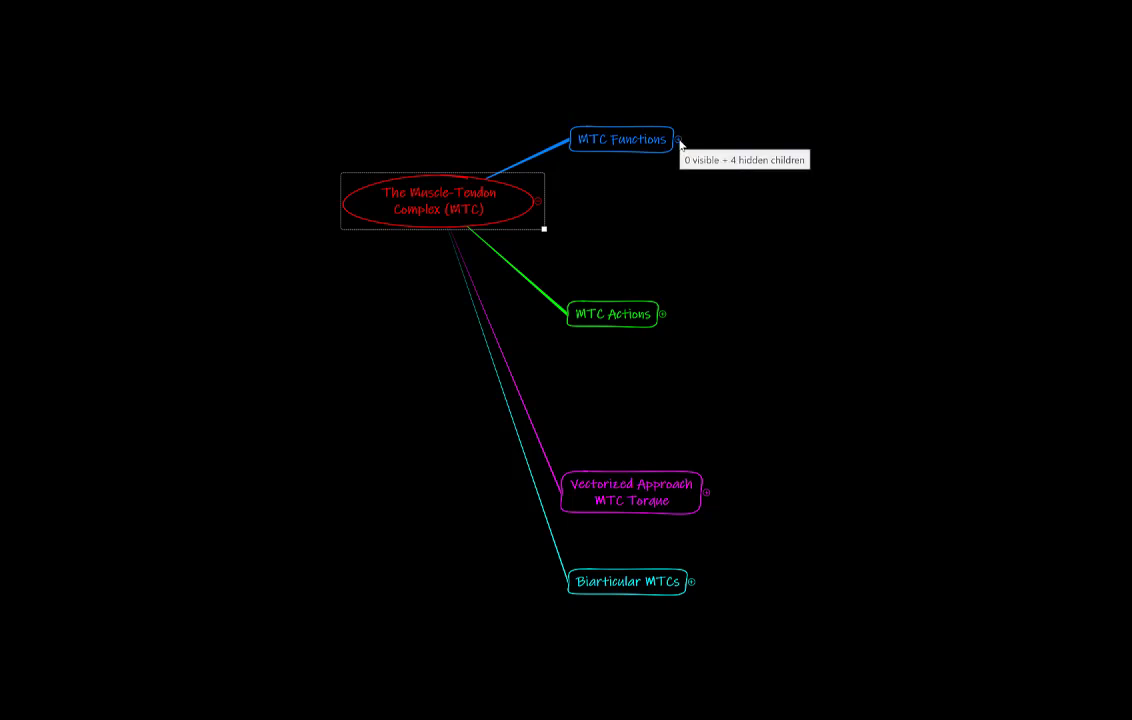
Step: Expand the MTC Functions topic to show Motor, Brake, Strut and Spring
{"action": "left_click", "coordinate": [677, 139]}
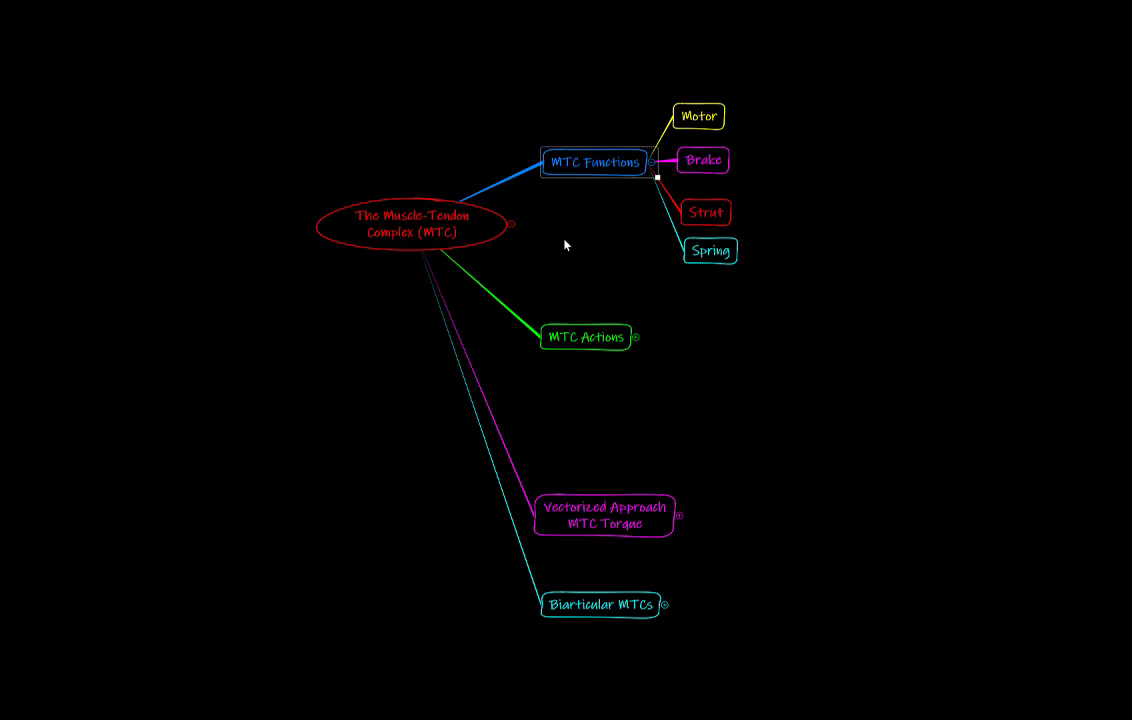
{"action": "mouse_move", "coordinate": [639, 338]}
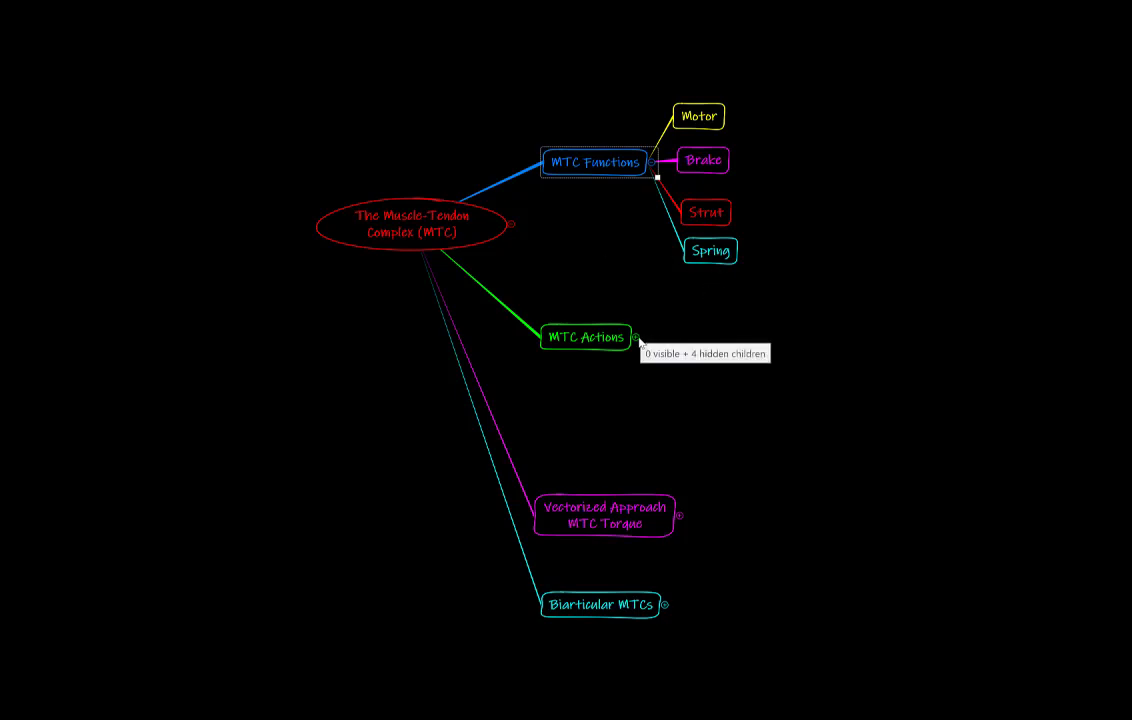
{"action": "left_click", "coordinate": [638, 337]}
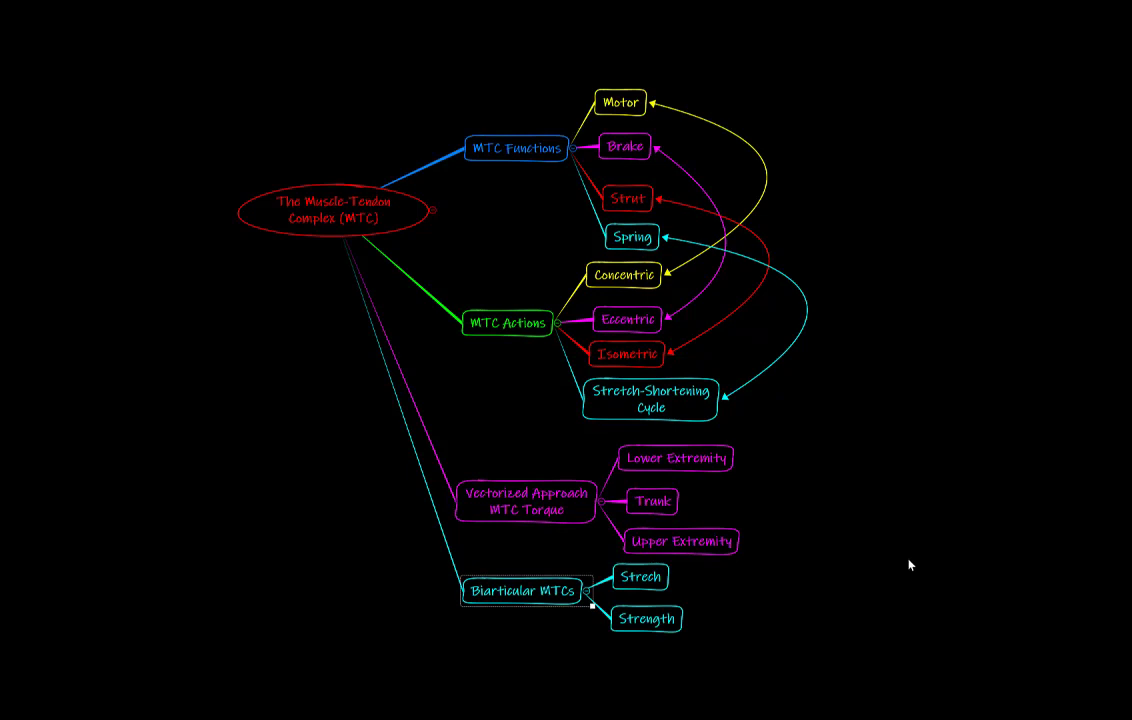